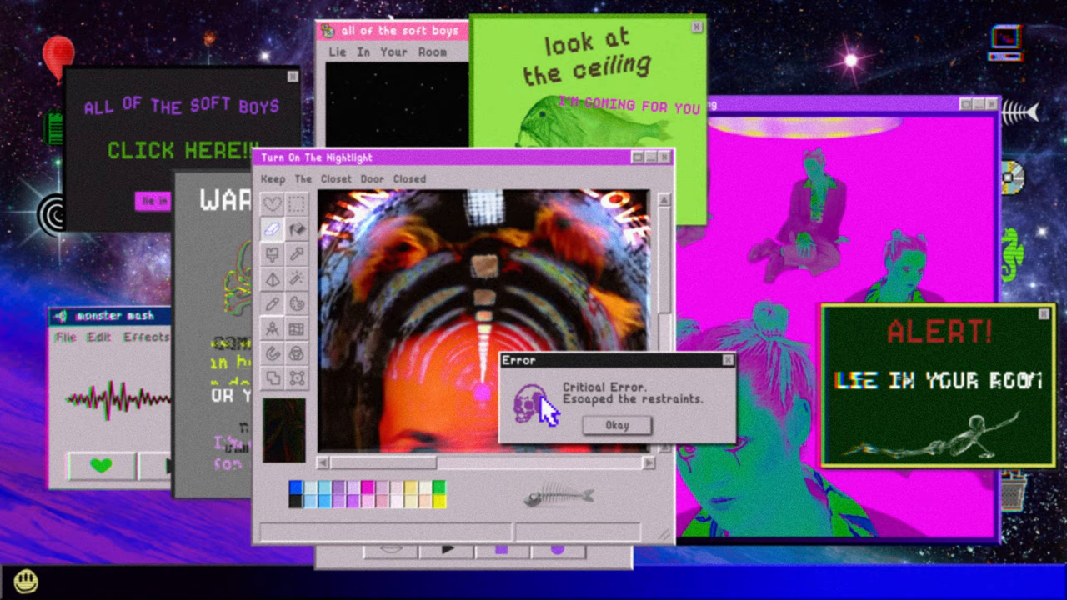
pyautogui.click(617, 425)
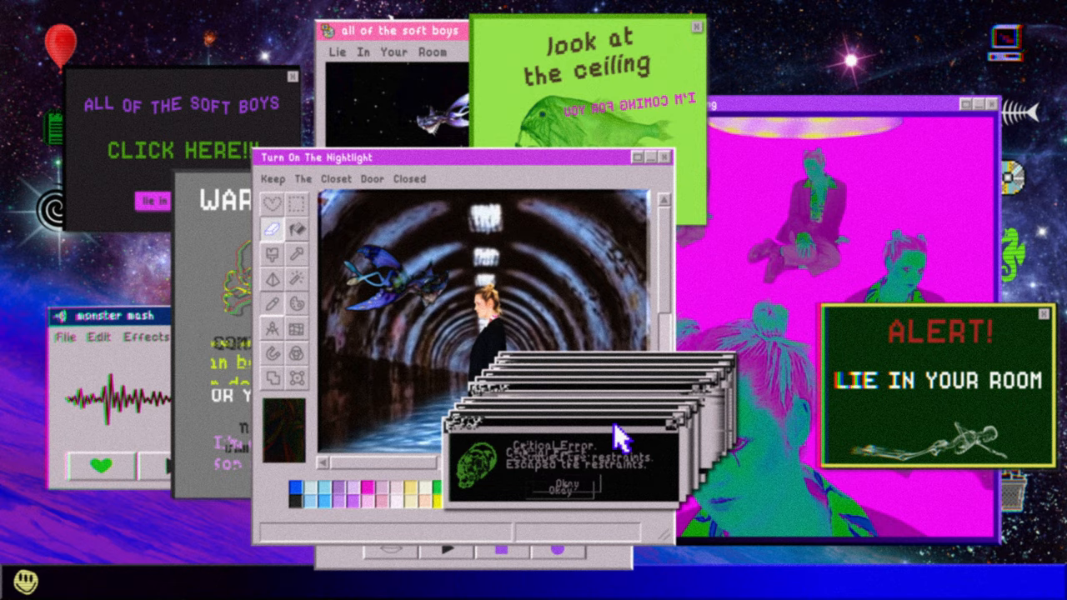